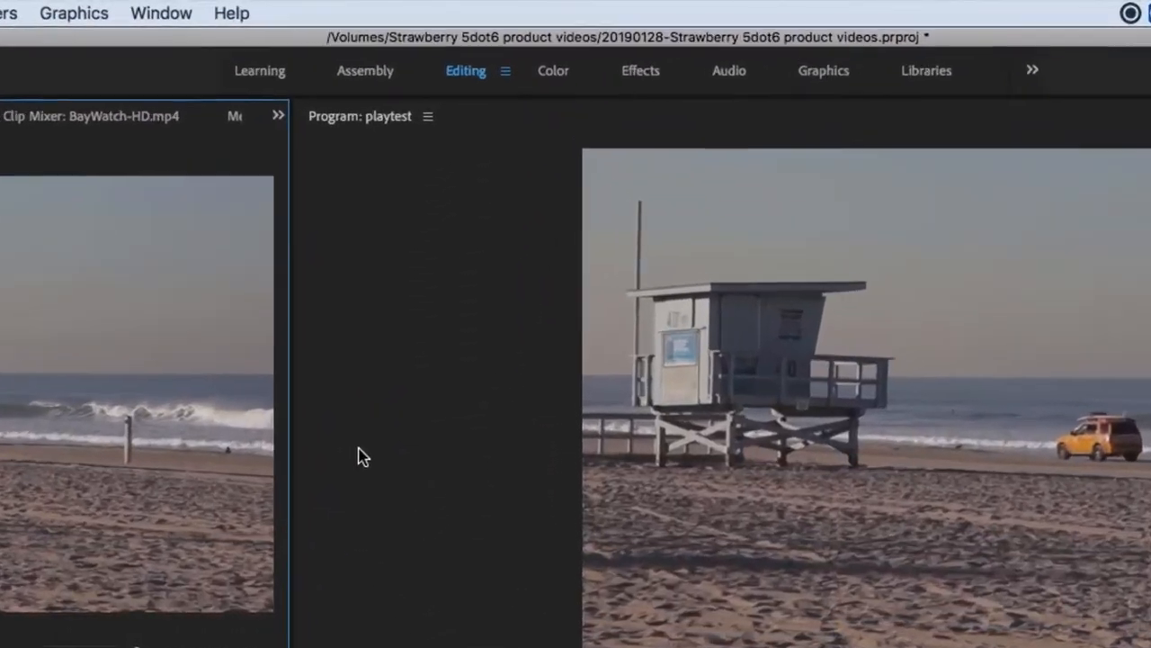
- Open the Strawberry v. 5.6.0 panel from the Window menu's Extensions list
{"action": "left_click", "coordinate": [144, 12]}
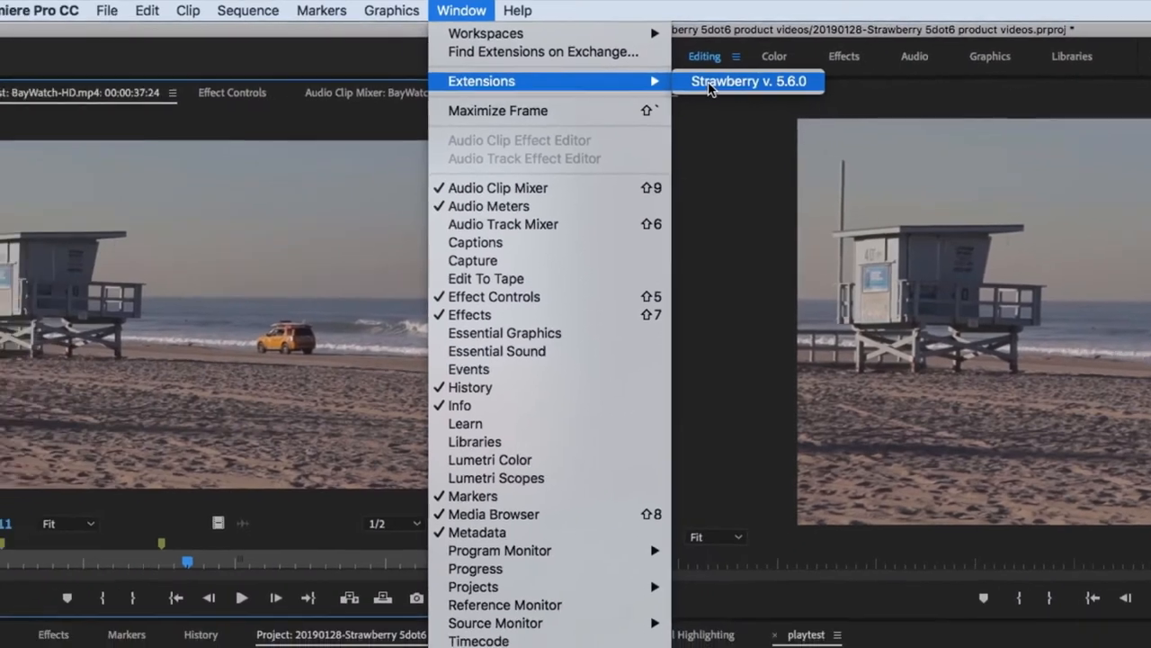
{"action": "left_click", "coordinate": [748, 81]}
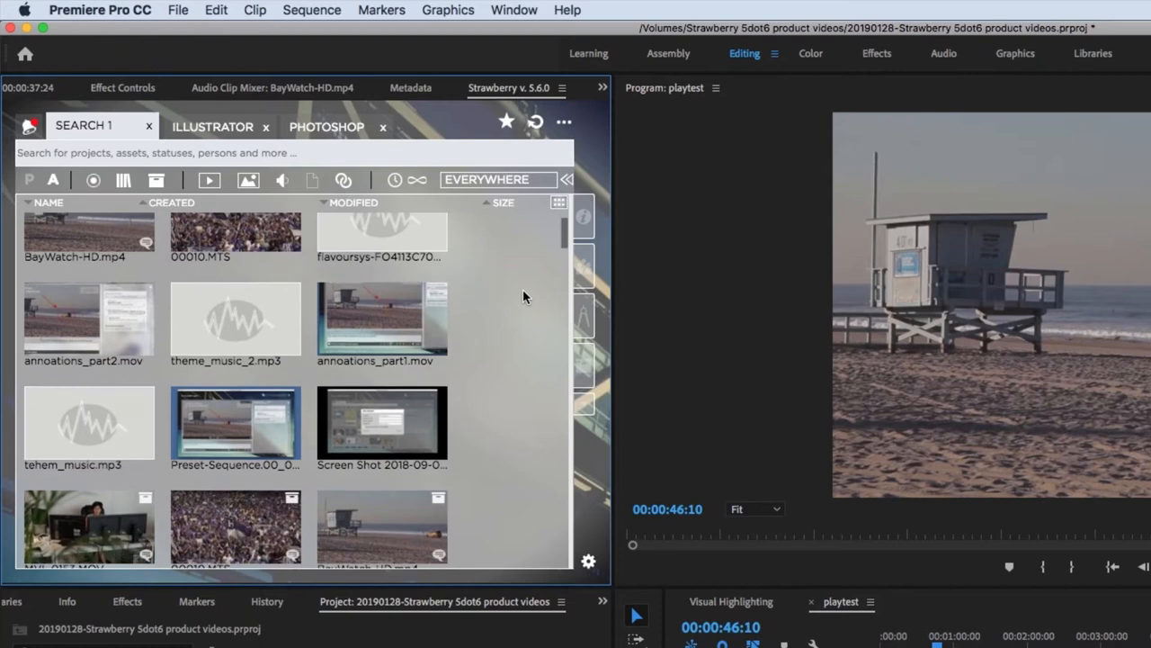
{"action": "scroll", "scroll_direction": "down", "scroll_amount": 3}
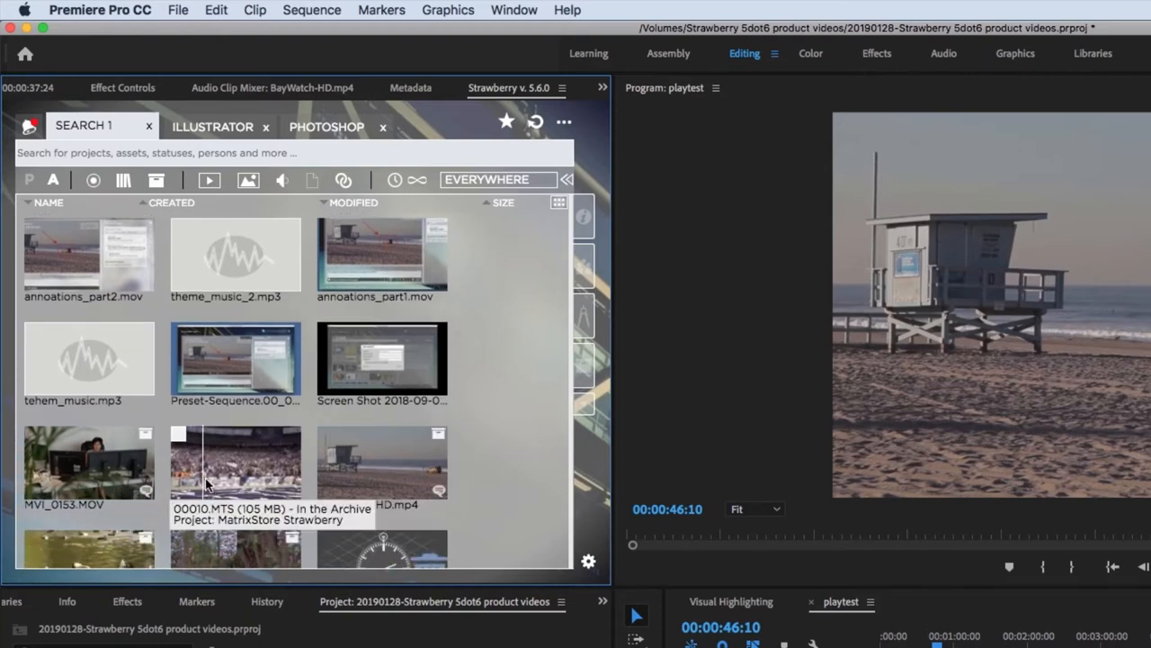
{"action": "left_click", "coordinate": [214, 127]}
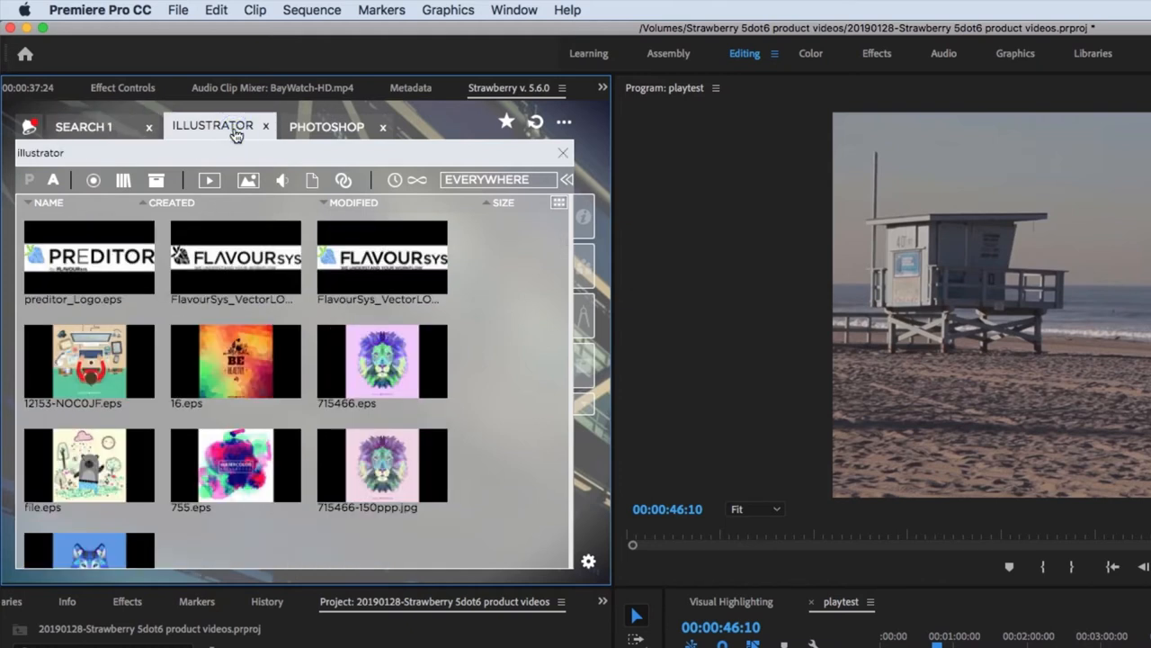
{"action": "mouse_move", "coordinate": [327, 132]}
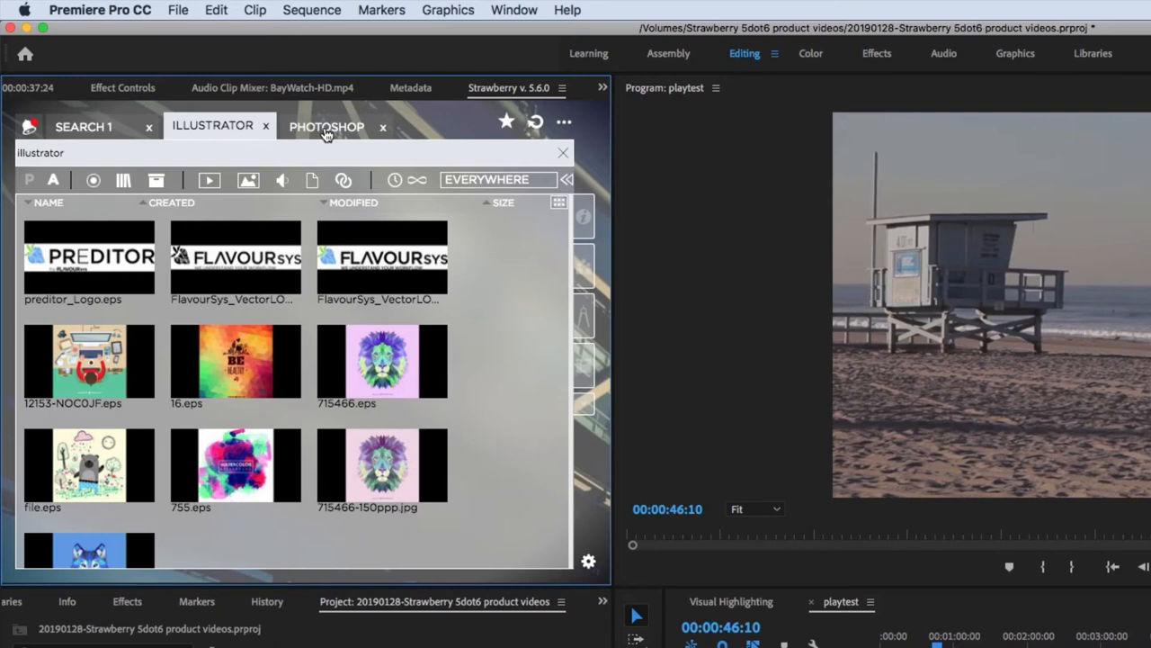
{"action": "left_click", "coordinate": [326, 126]}
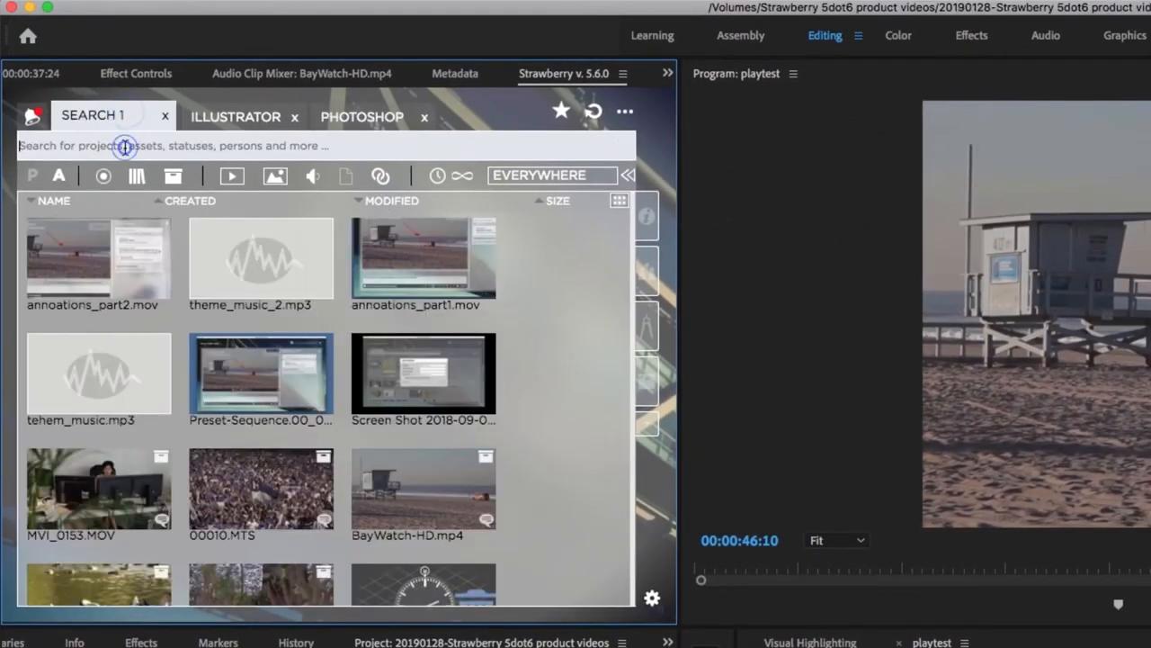
- Search 'dee', import Deer Walking.mp4, and open it from the Linked-Files bin
{"action": "type", "text": "dee"}
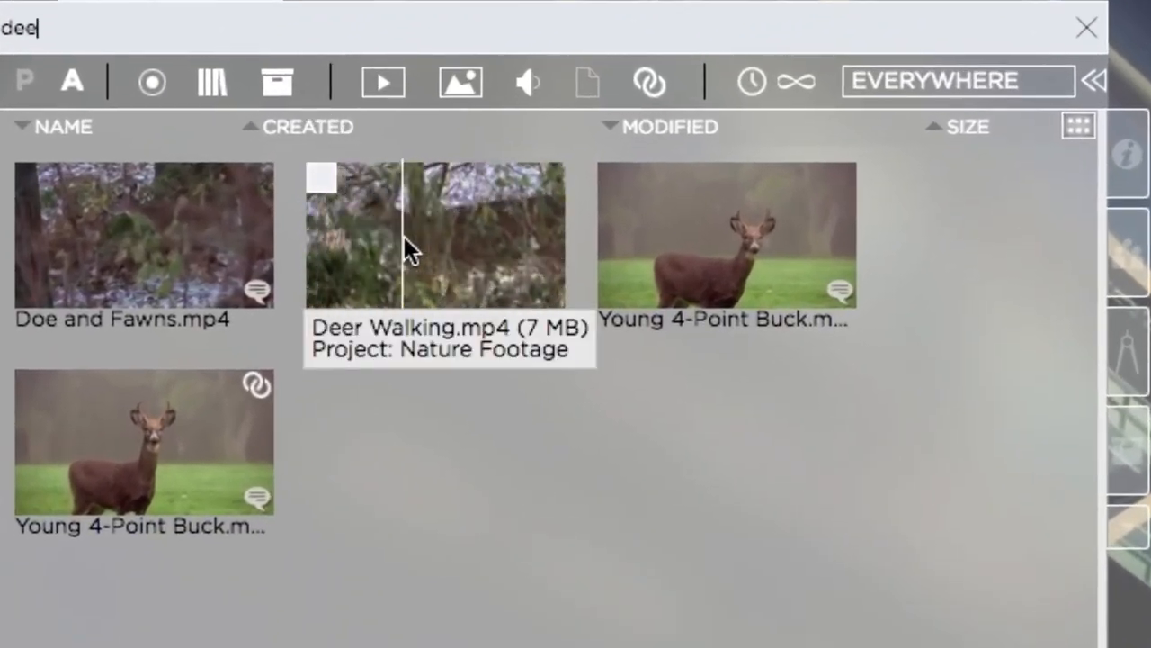
{"action": "right_click", "coordinate": [437, 234]}
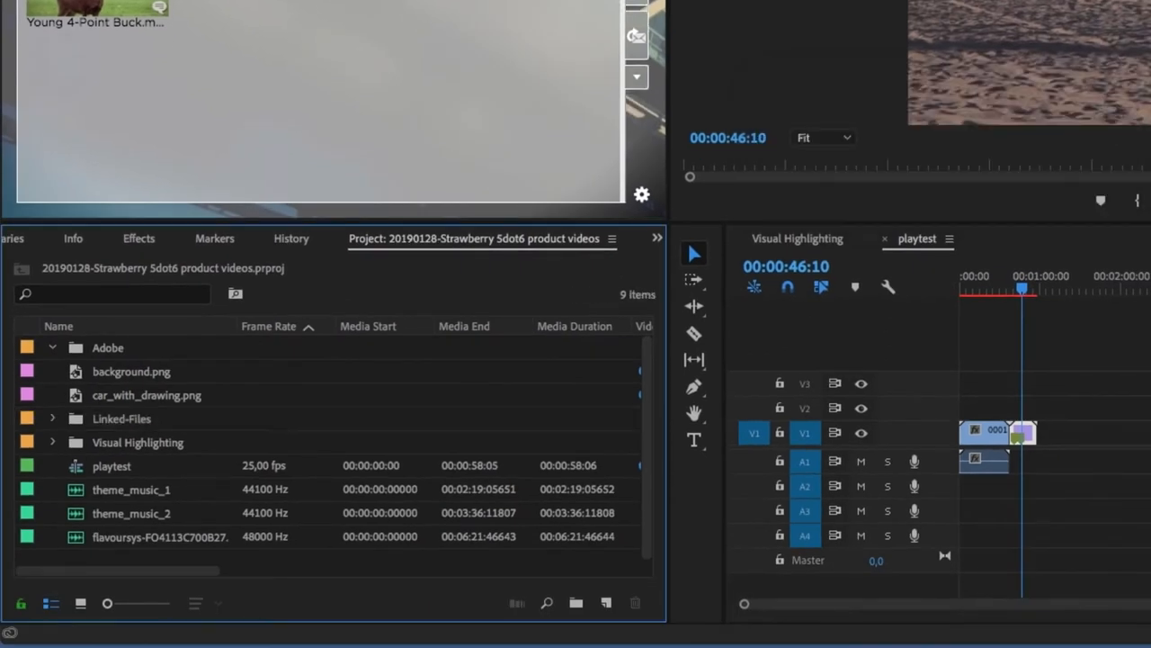
{"action": "left_click", "coordinate": [52, 418]}
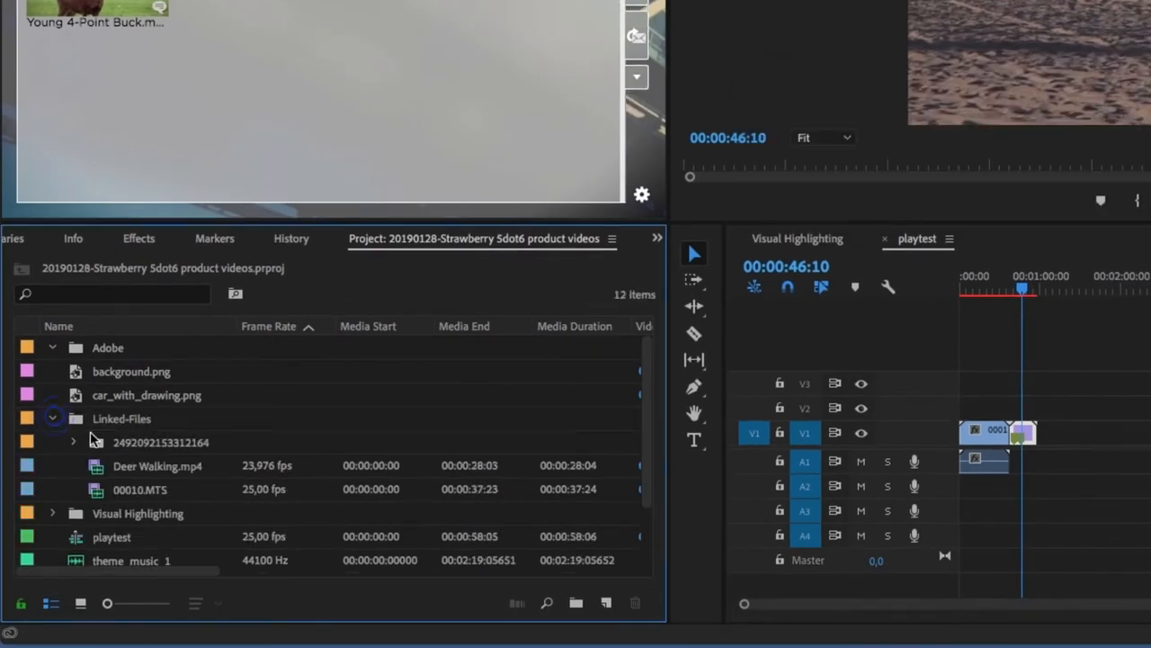
{"action": "double_click", "coordinate": [157, 466]}
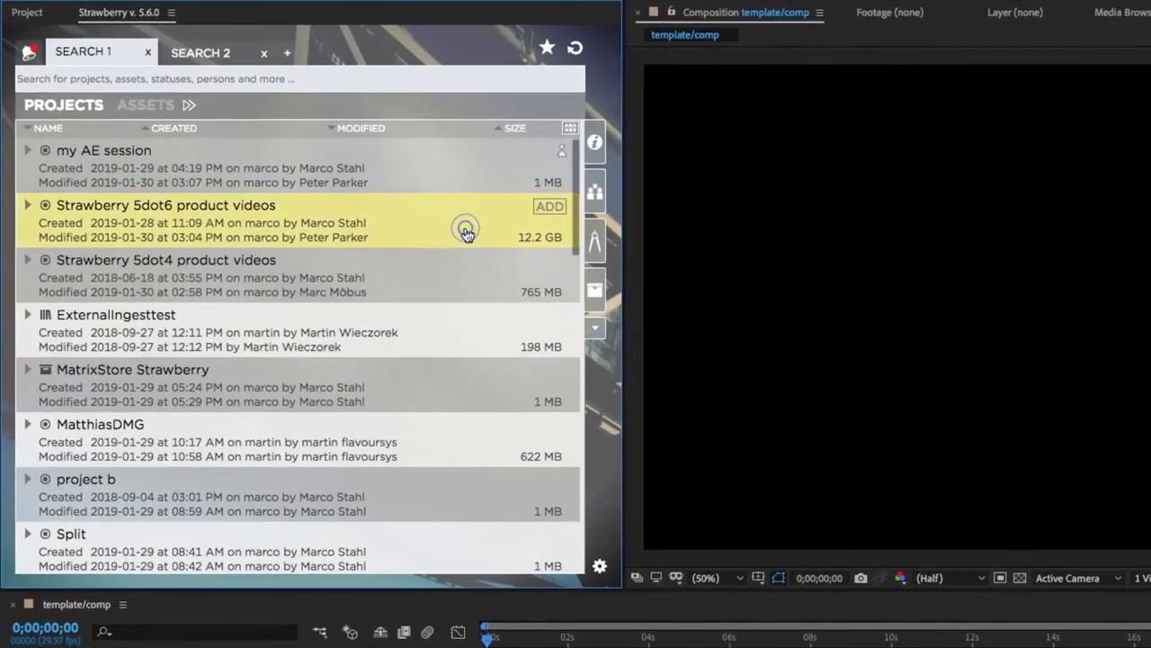
- Import the .prproj file from Strawberry 5dot6 product videos and choose a sequence
{"action": "left_click", "coordinate": [549, 206]}
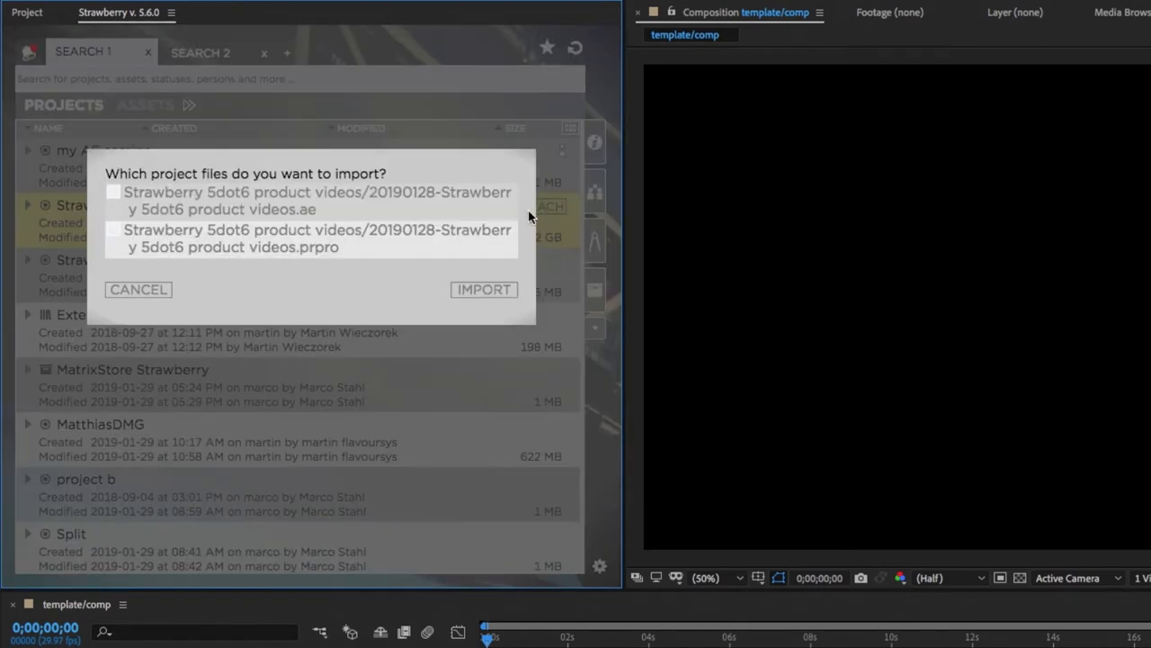
{"action": "left_click", "coordinate": [114, 229]}
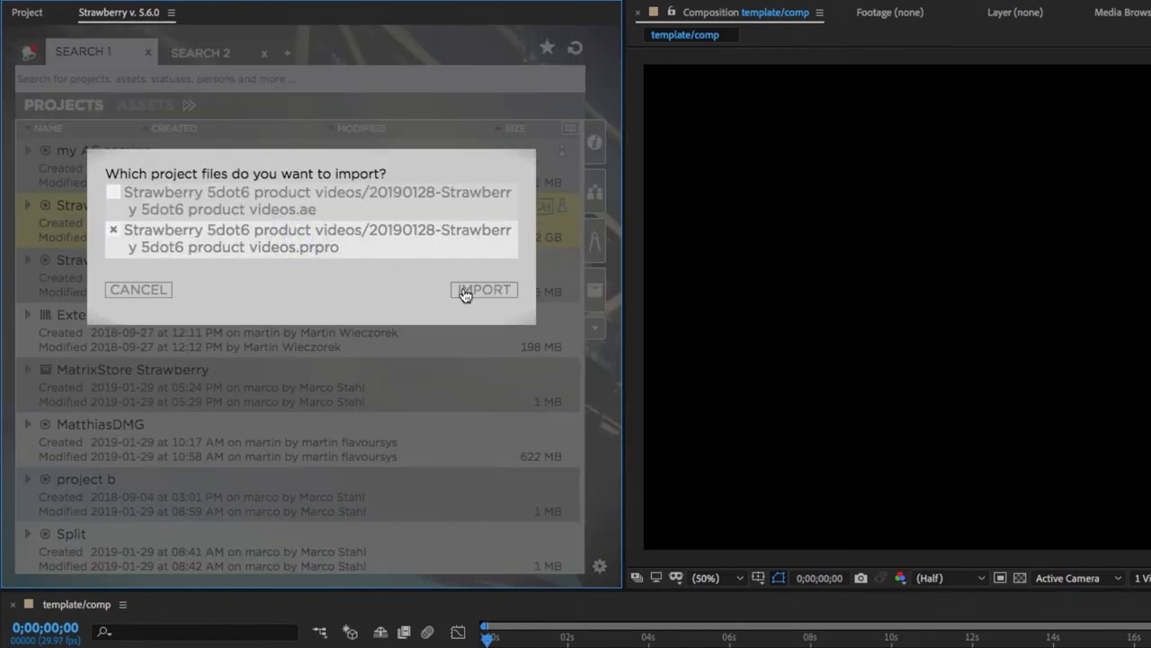
{"action": "left_click", "coordinate": [484, 289]}
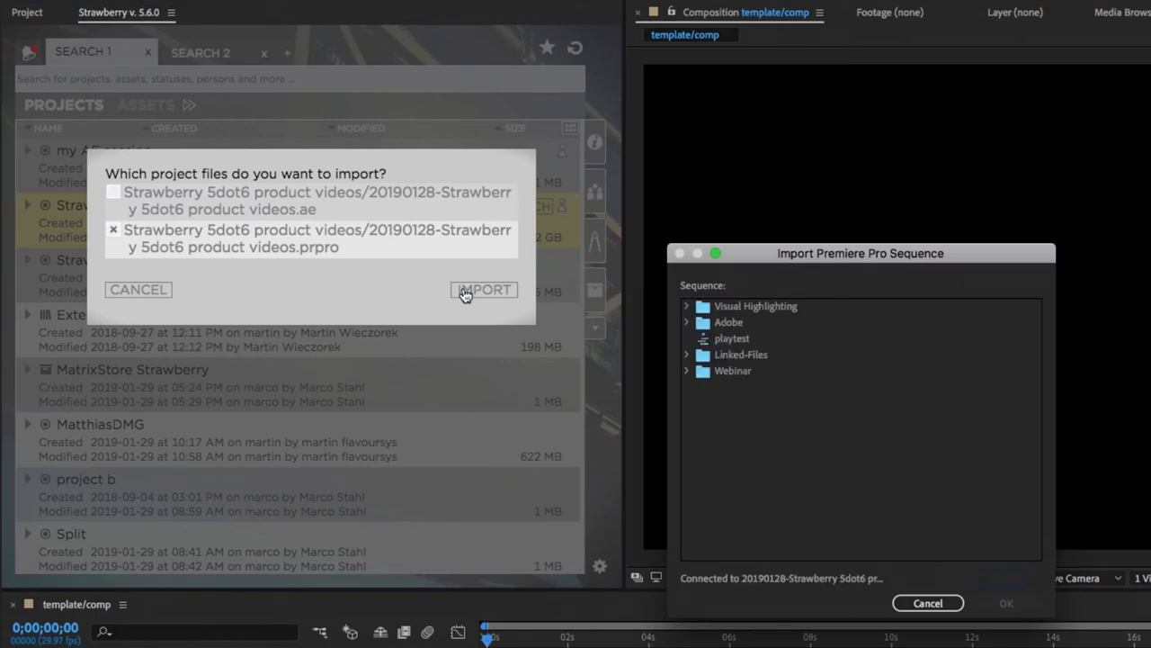
{"action": "left_click", "coordinate": [686, 306]}
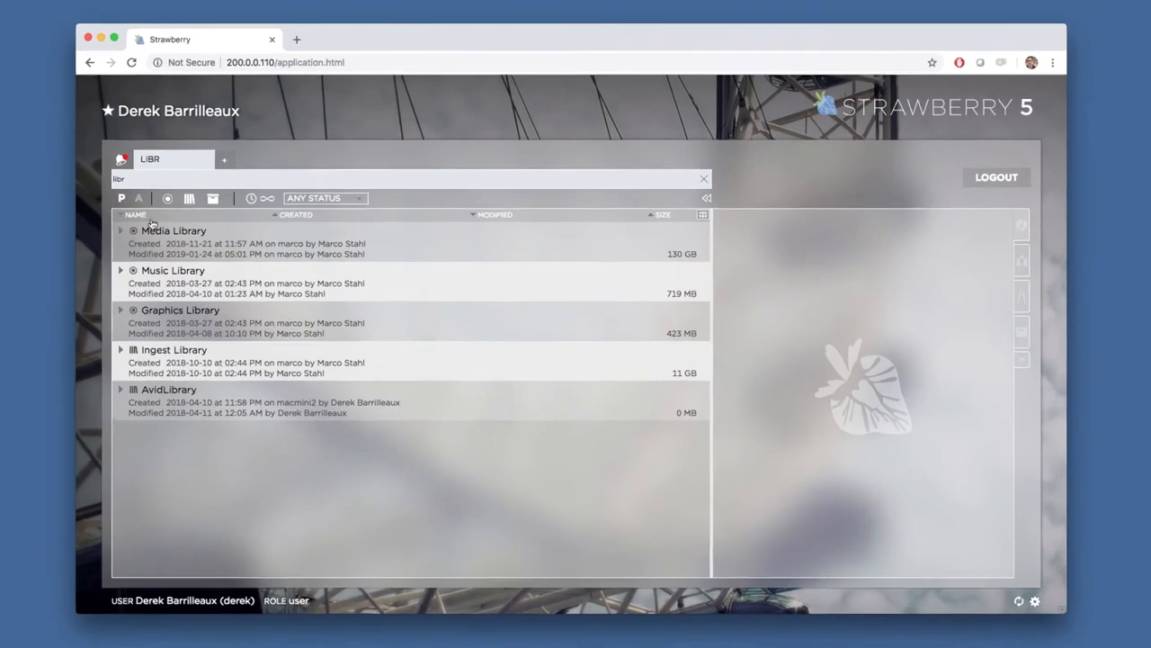
- Open BayWatch-HD.mp4 from Media Library > om_demo for annotation
{"action": "double_click", "coordinate": [173, 230]}
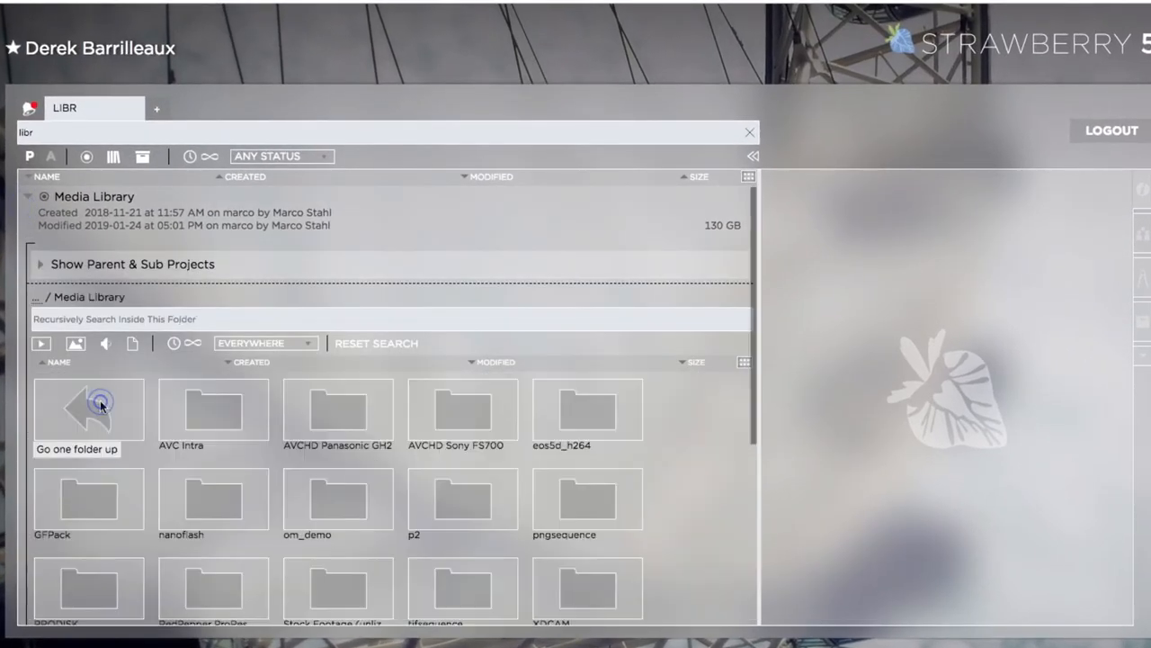
{"action": "double_click", "coordinate": [337, 499]}
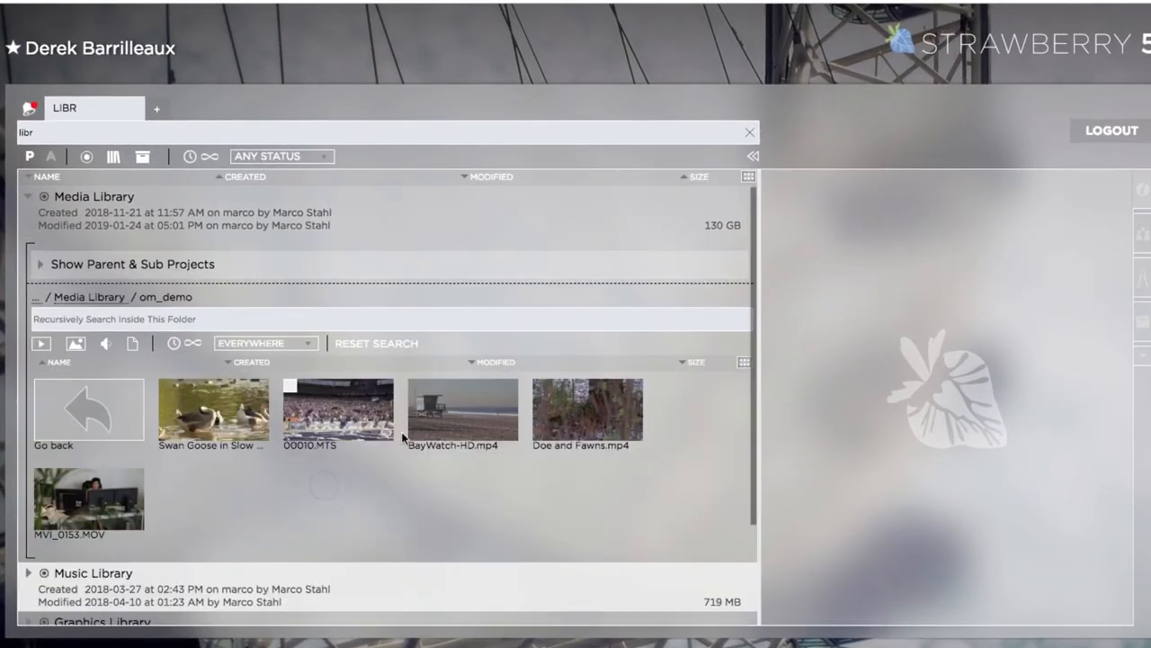
{"action": "left_click", "coordinate": [462, 410]}
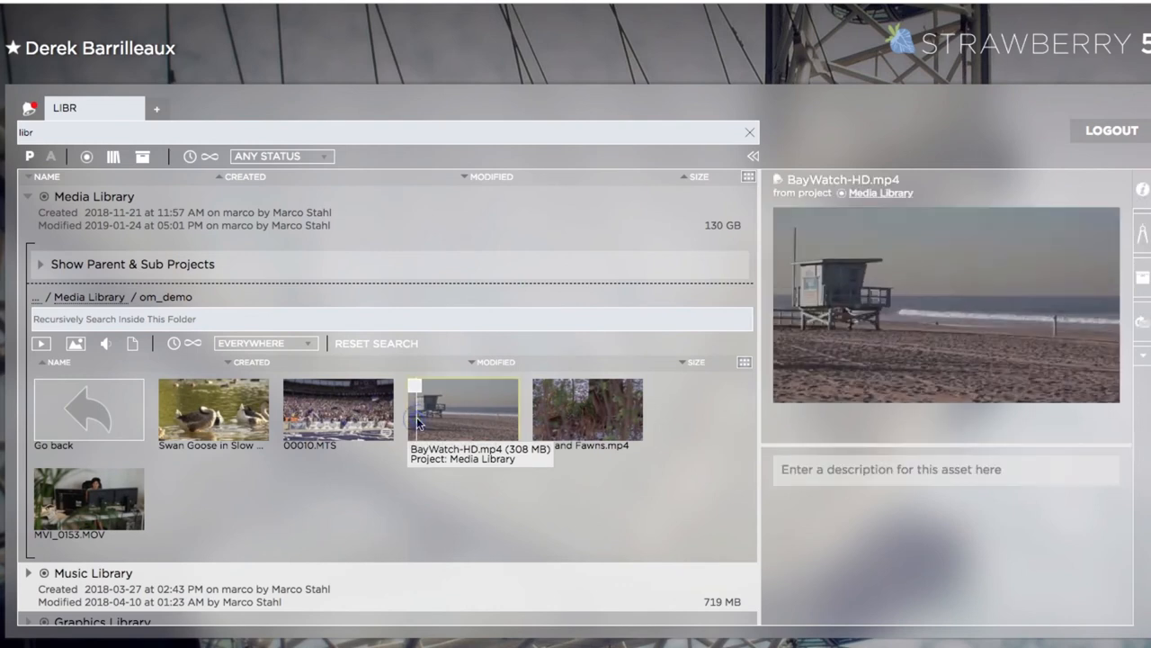
{"action": "left_click", "coordinate": [462, 410]}
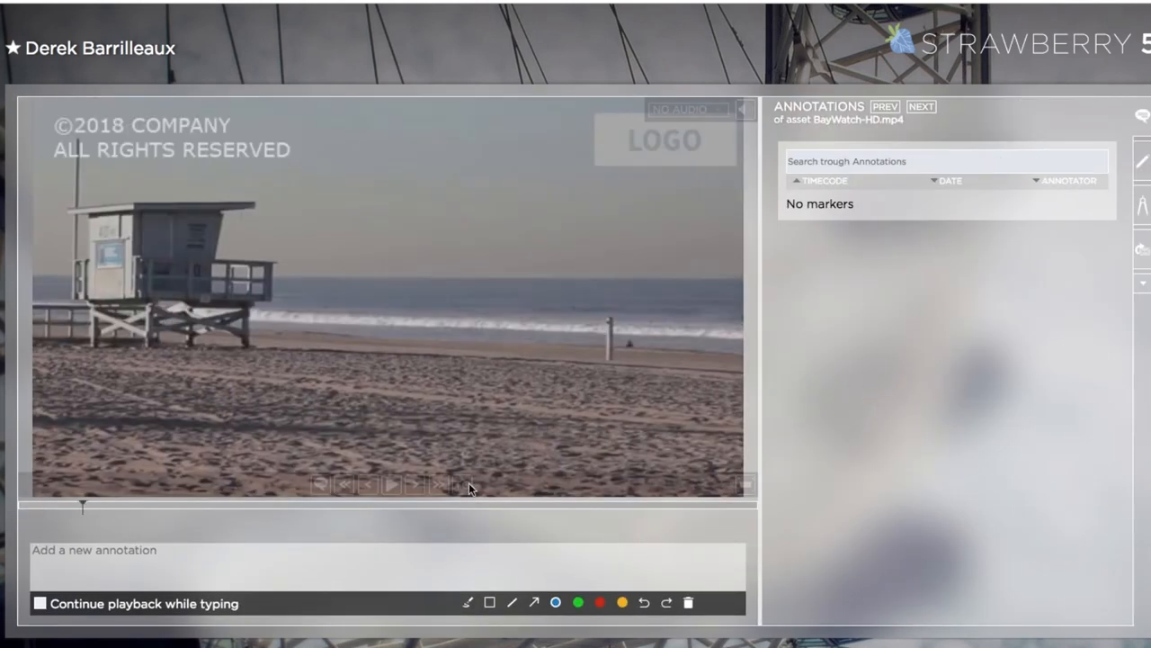
- Save a 'baywatch tower' annotation, then enter 'car driving on beach' as a second note
{"action": "type", "text": "baywatch tower"}
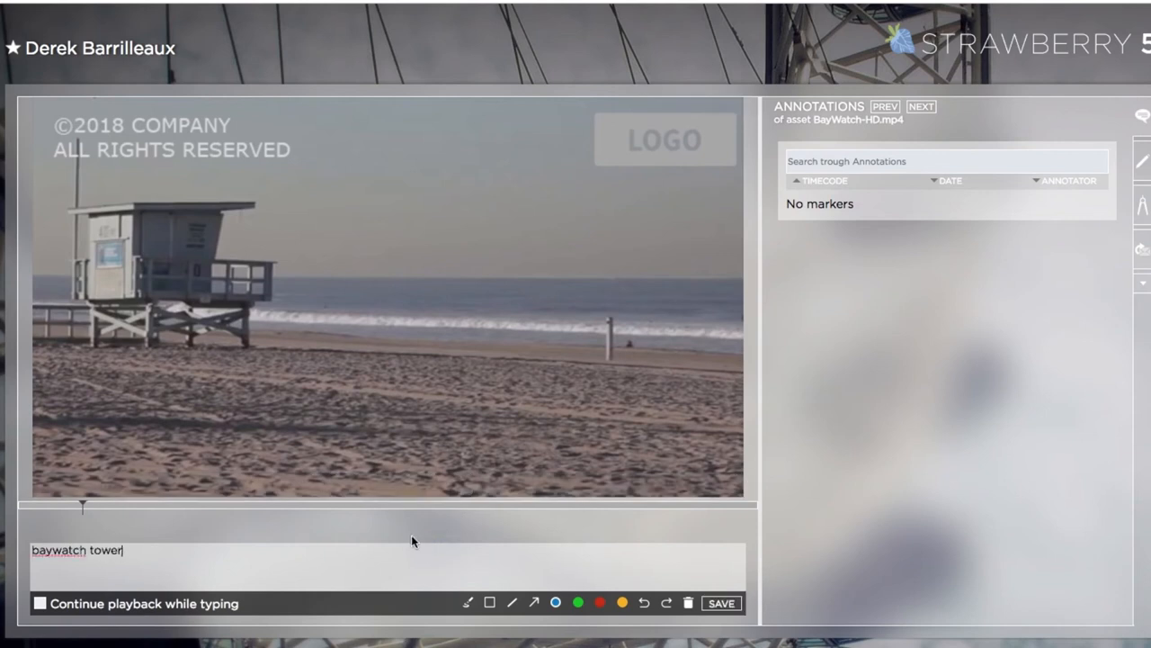
{"action": "left_click", "coordinate": [722, 603]}
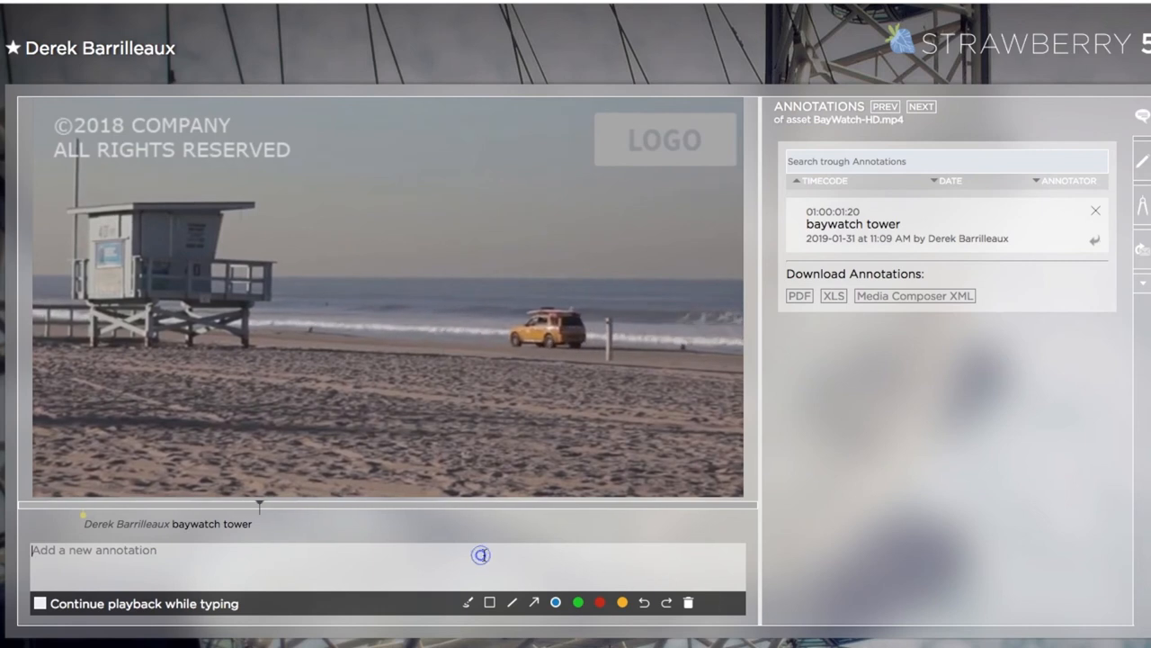
{"action": "type", "text": "car drii"}
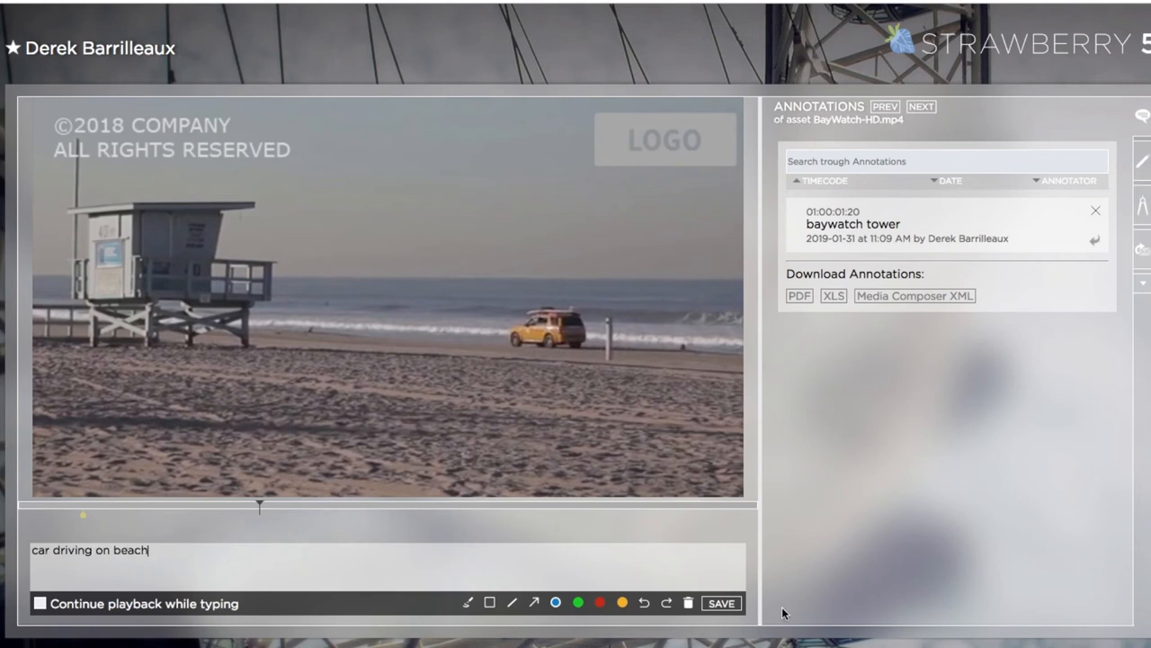
{"action": "left_click", "coordinate": [721, 603]}
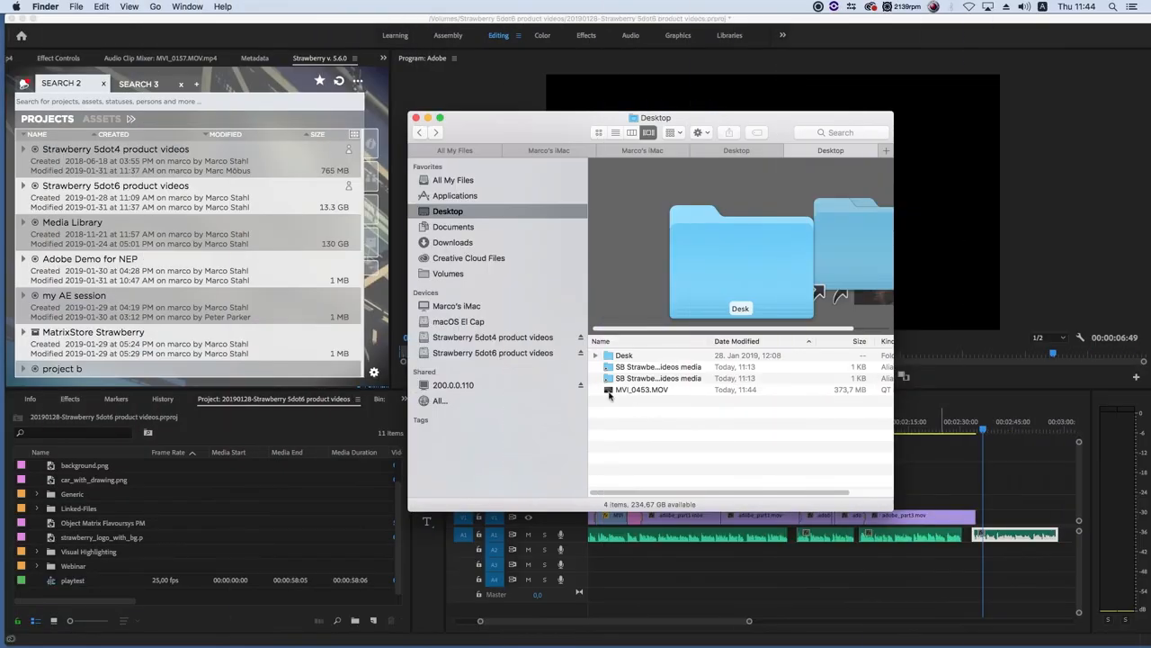
- Drag MVI_0453.MOV from the Desktop onto the Strawberry 5dot6 product videos project
{"action": "left_click_drag", "start_coordinate": [642, 389], "coordinate": [1066, 527]}
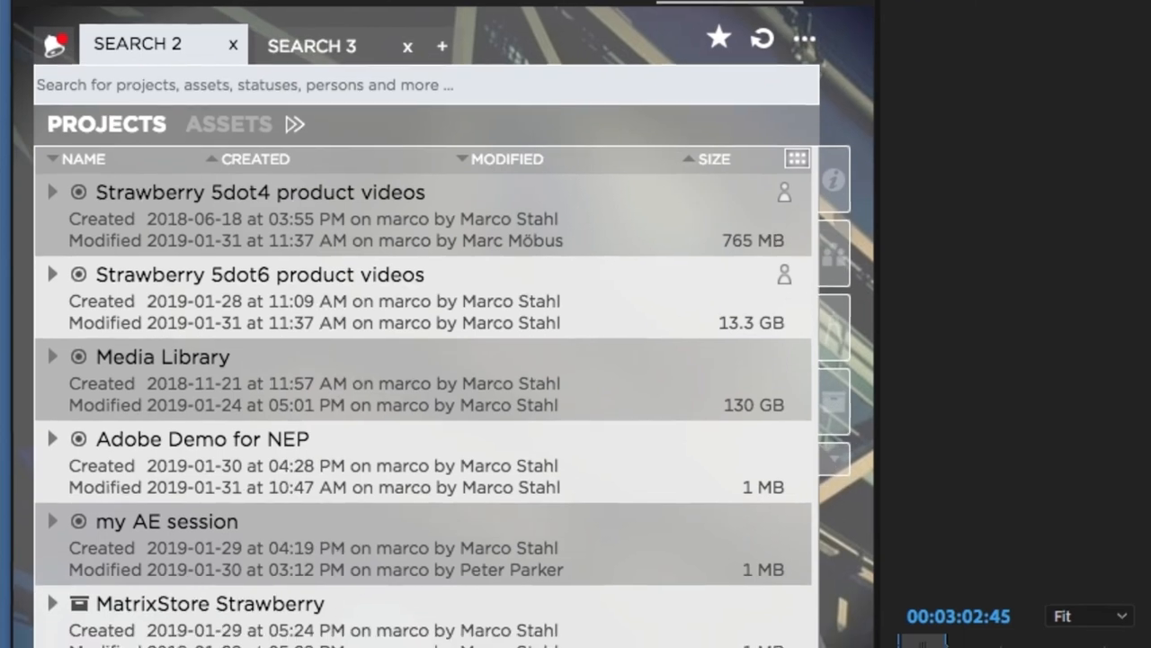
- Open Properties for MVI_0453.MOV to confirm its Strawberry 5dot6 product videos path
{"action": "right_click", "coordinate": [85, 607]}
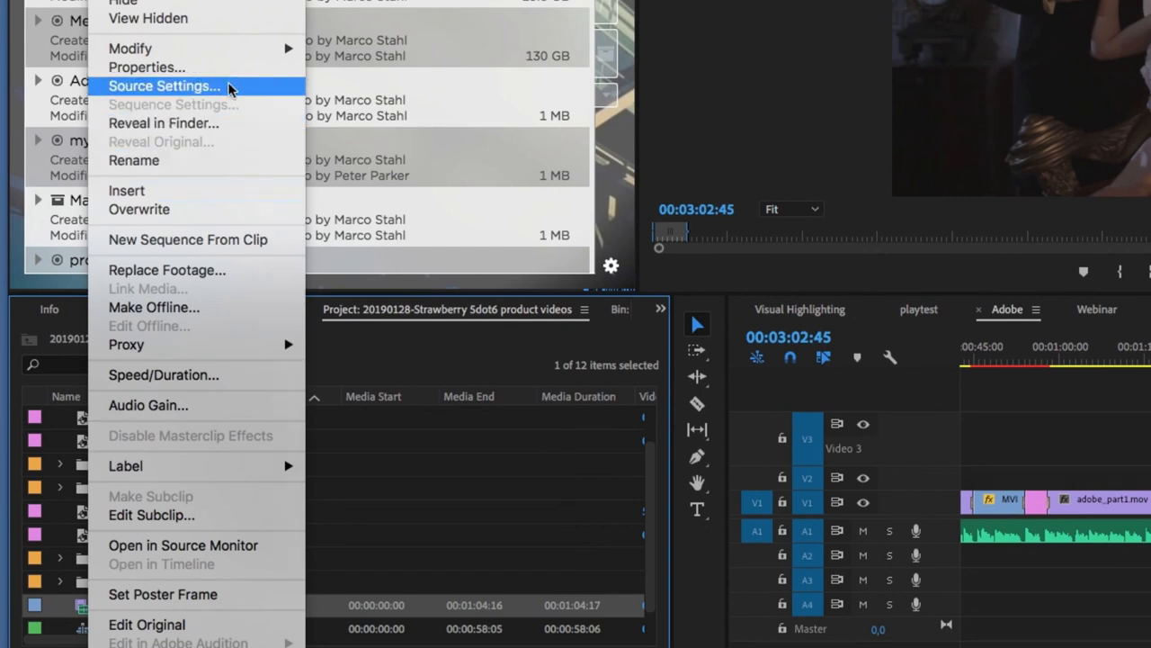
{"action": "left_click", "coordinate": [147, 66]}
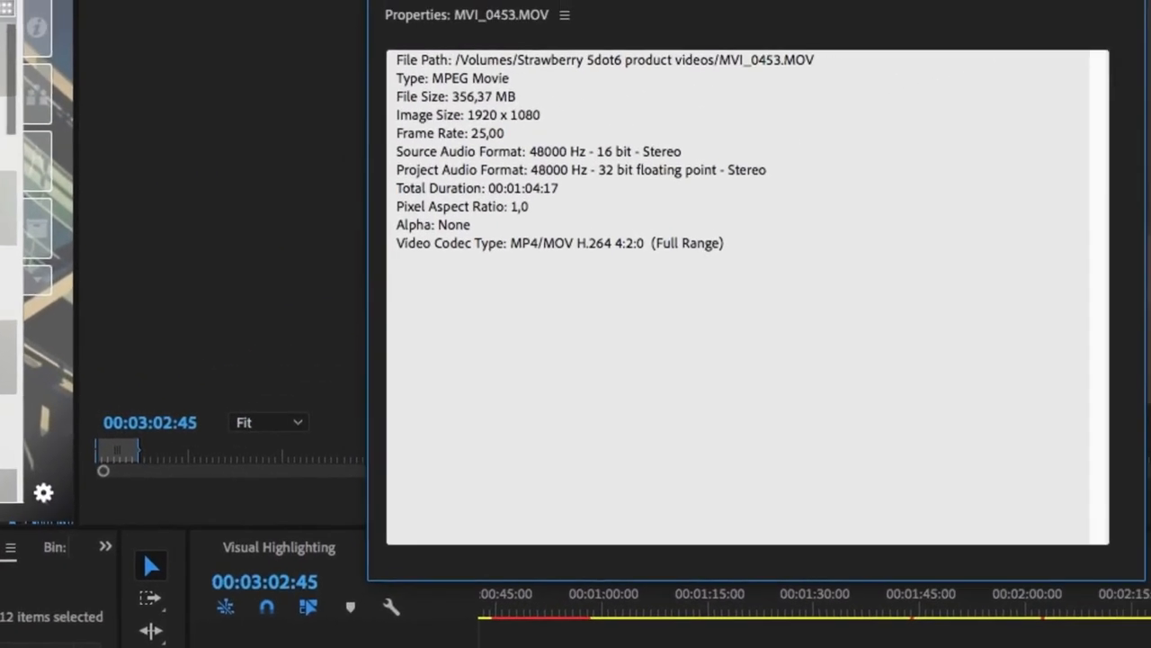